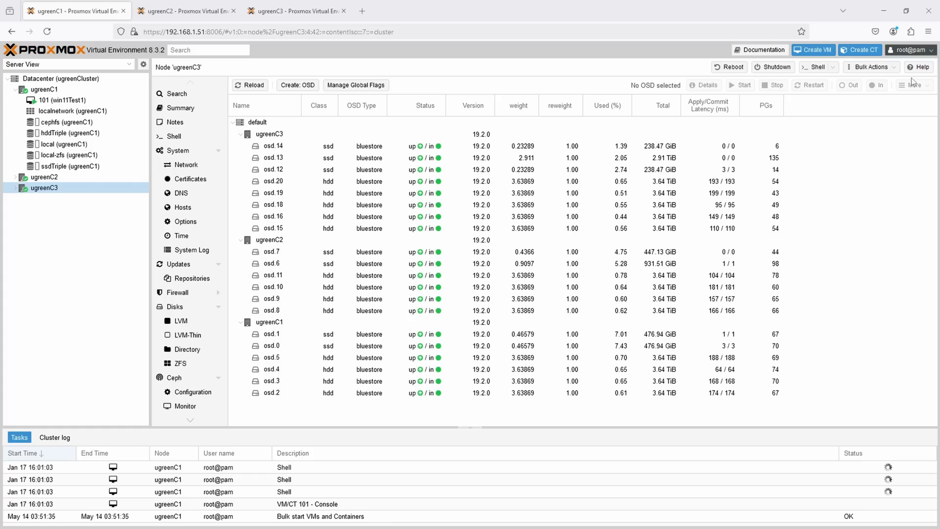
{"action": "mouse_move", "coordinate": [642, 59]}
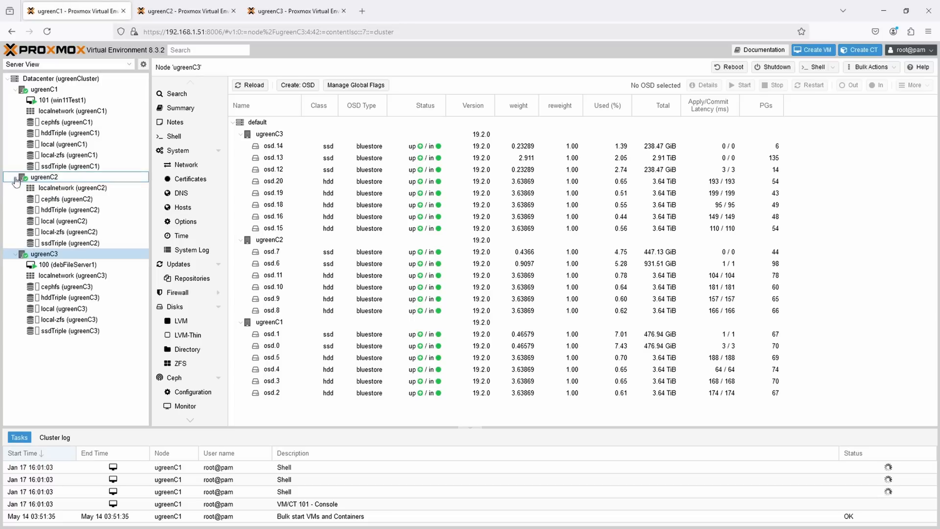
Live-migrate VM 101 win11Test1 from ugreenC1 to target node ugreenC3.
{"action": "left_click", "coordinate": [61, 99]}
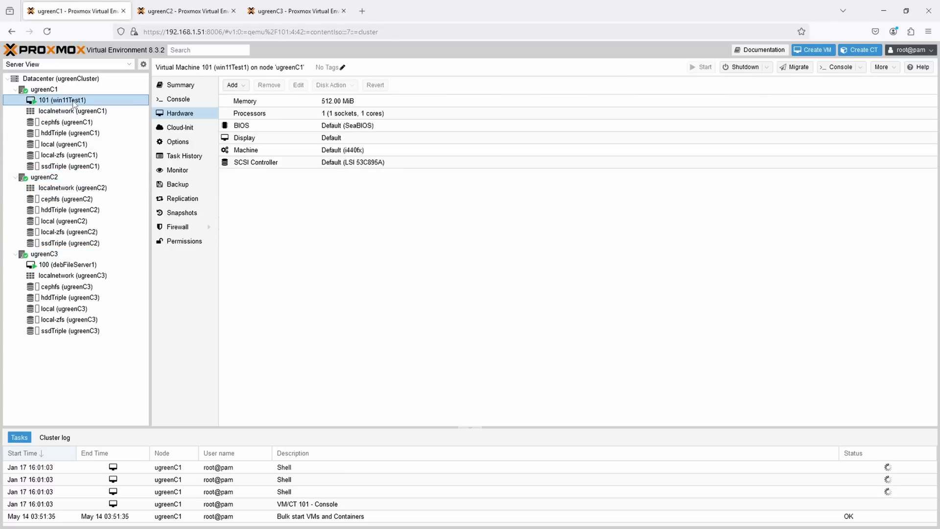
{"action": "left_click", "coordinate": [794, 67]}
{"action": "type", "text": "ugreenC3"}
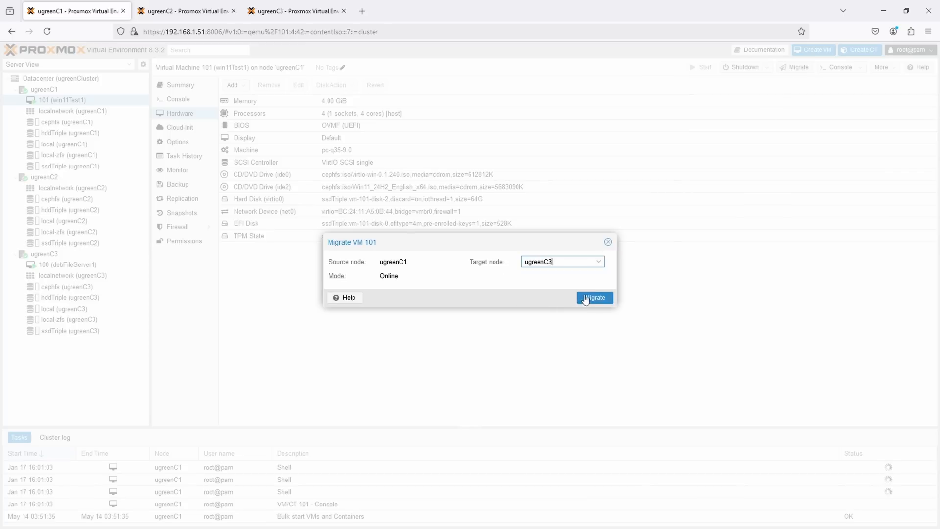
{"action": "left_click", "coordinate": [594, 298]}
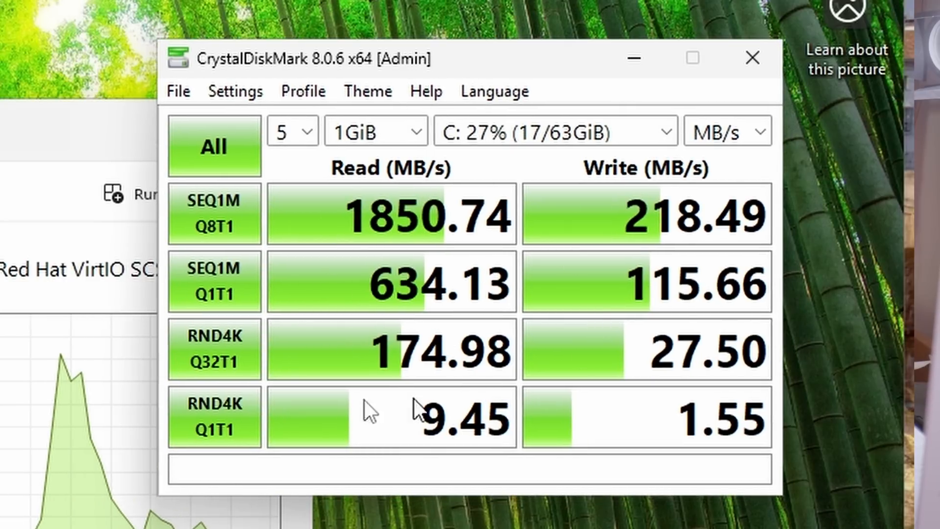
{"action": "mouse_move", "coordinate": [476, 430]}
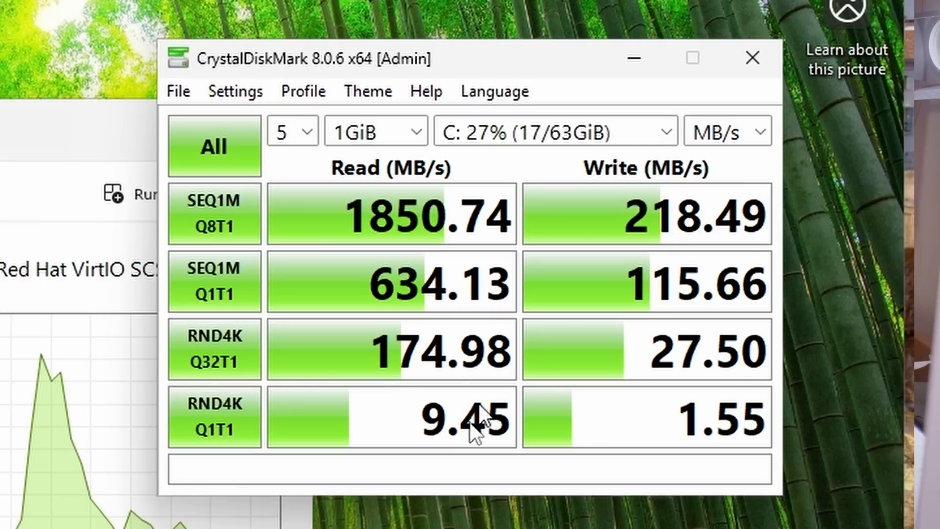